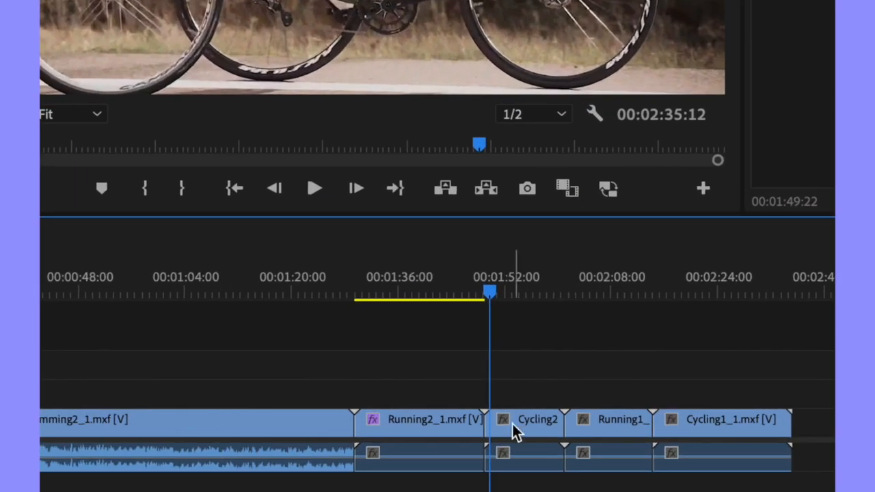
# - Select the Cycling2_1.mxf clip on V1 and move to its first frame
pyautogui.click(527, 419)
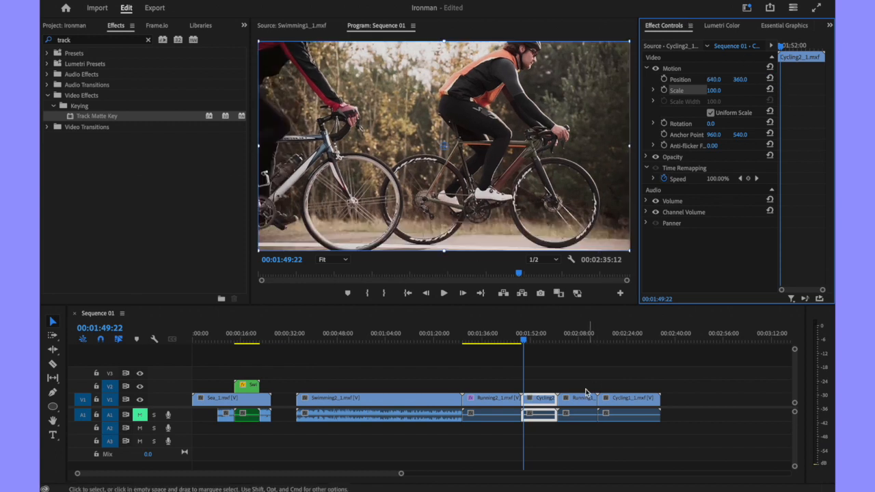
pyautogui.moveTo(554, 351)
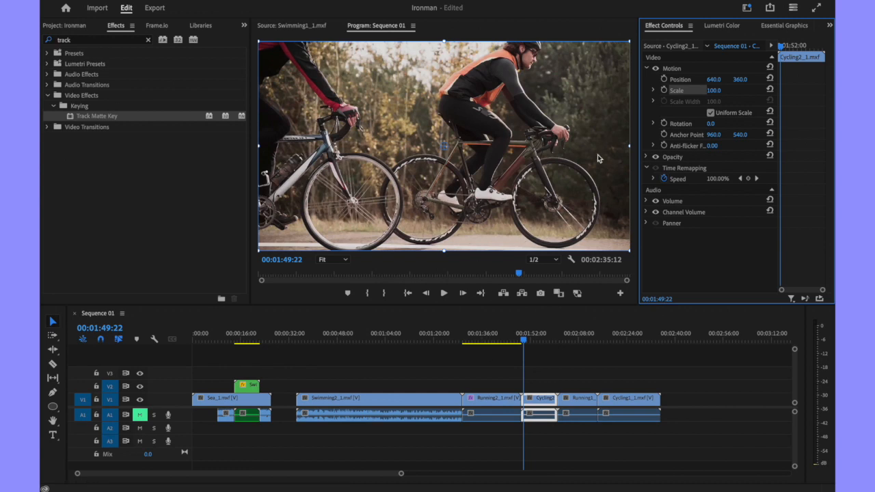
pyautogui.moveTo(300, 195)
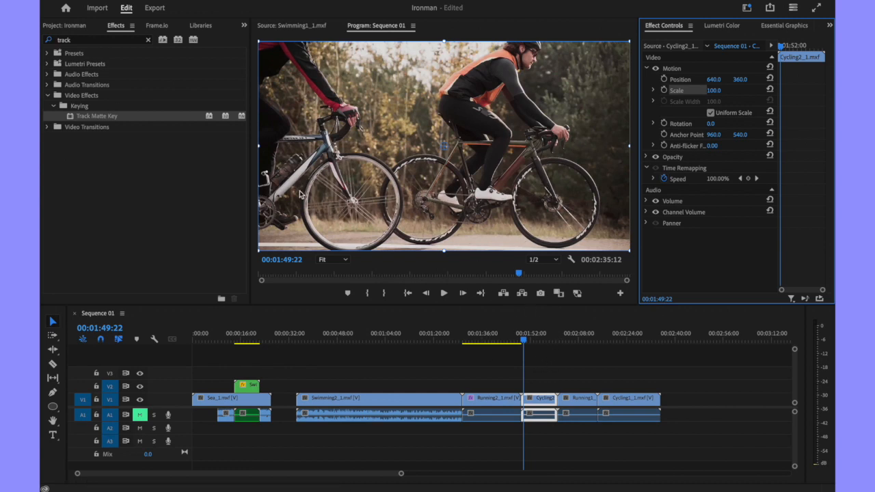
pyautogui.moveTo(516, 349)
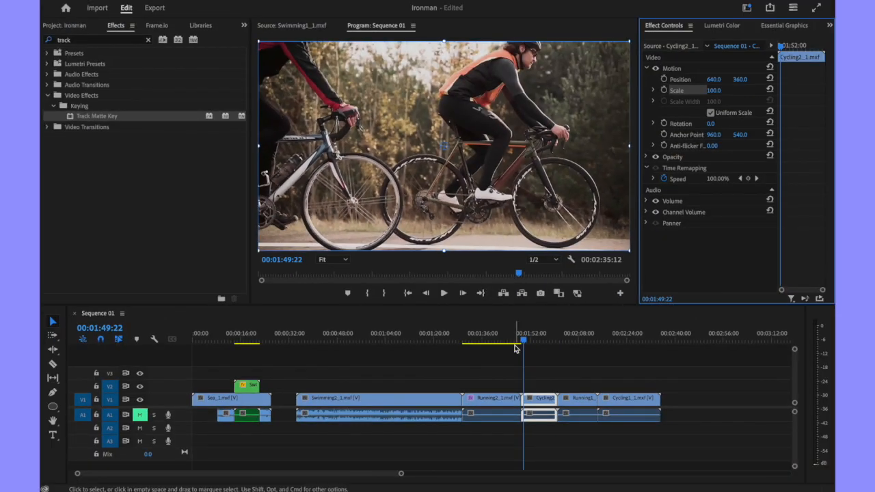
pyautogui.click(539, 342)
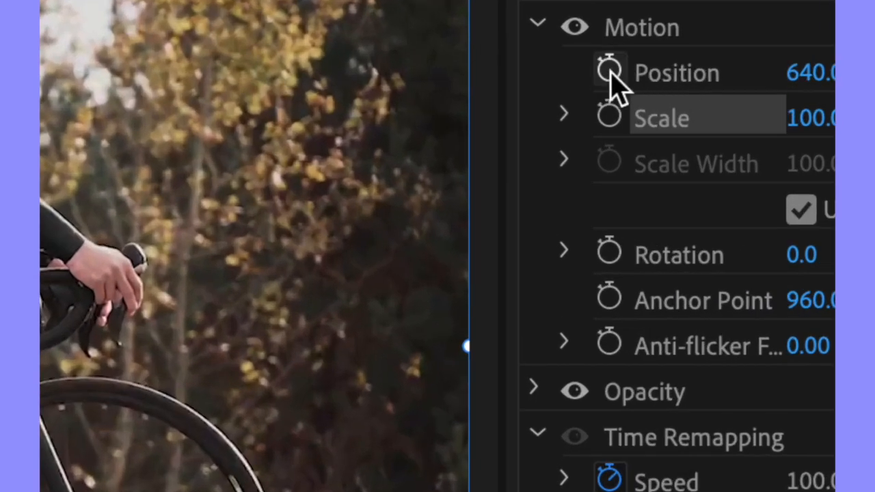
# - Enable Position keyframing on the cycling clip with the stopwatch
pyautogui.click(608, 72)
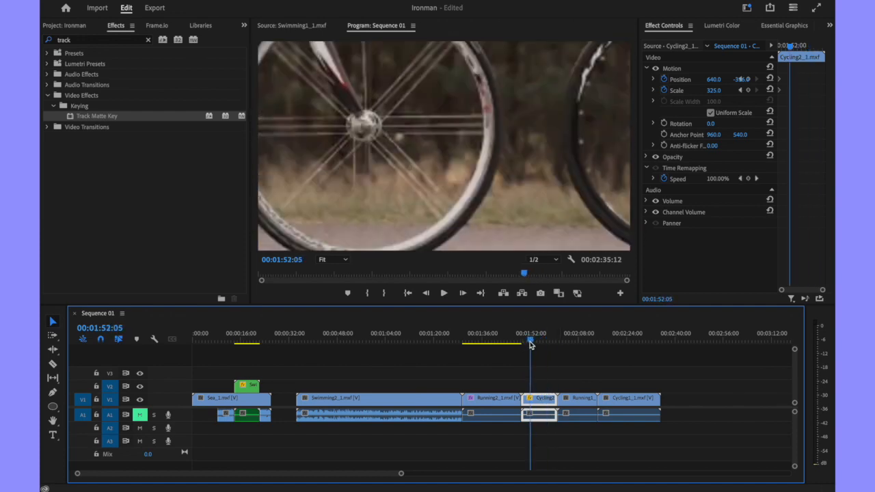
# - Move the playhead later and reset Scale to 100 to create an end keyframe
pyautogui.click(539, 340)
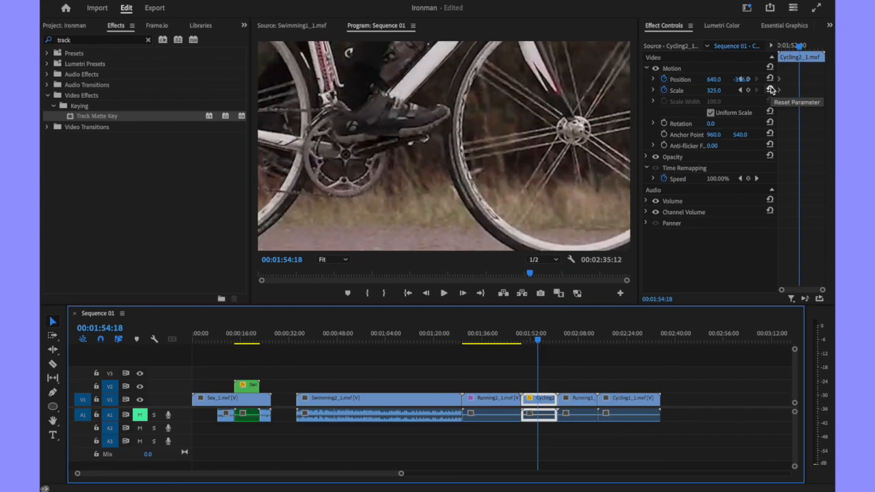
pyautogui.click(770, 89)
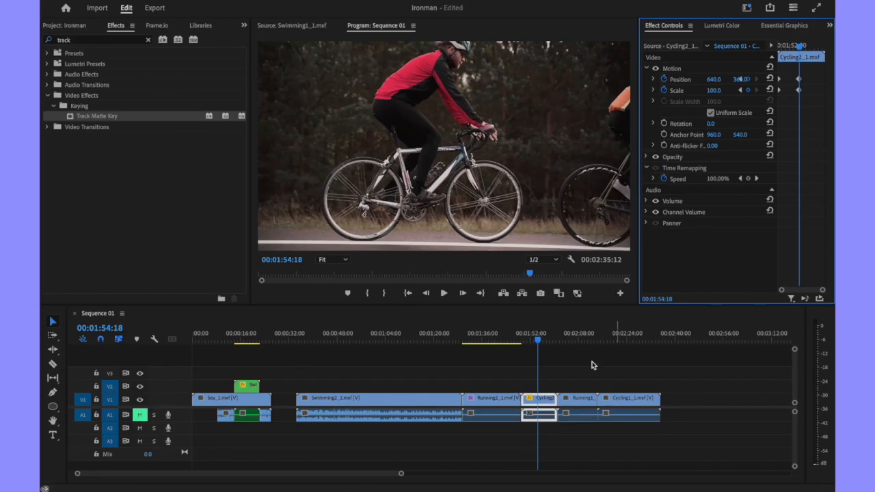
pyautogui.click(523, 340)
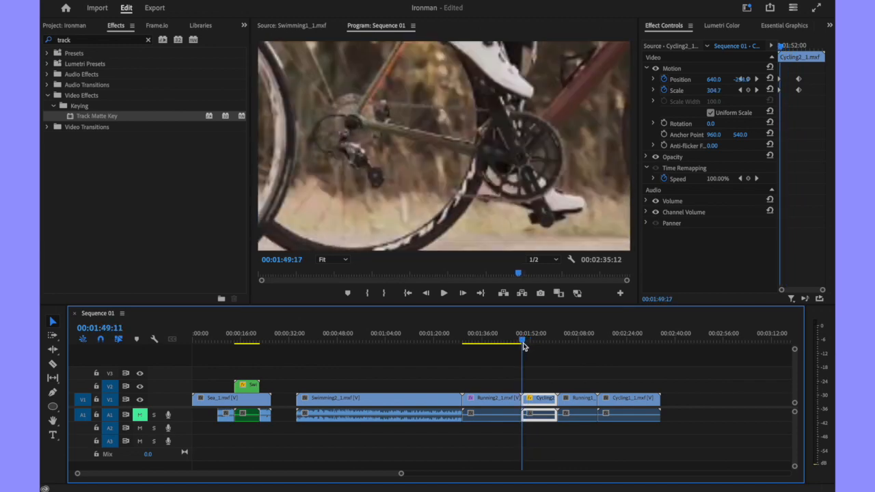
pyautogui.click(444, 293)
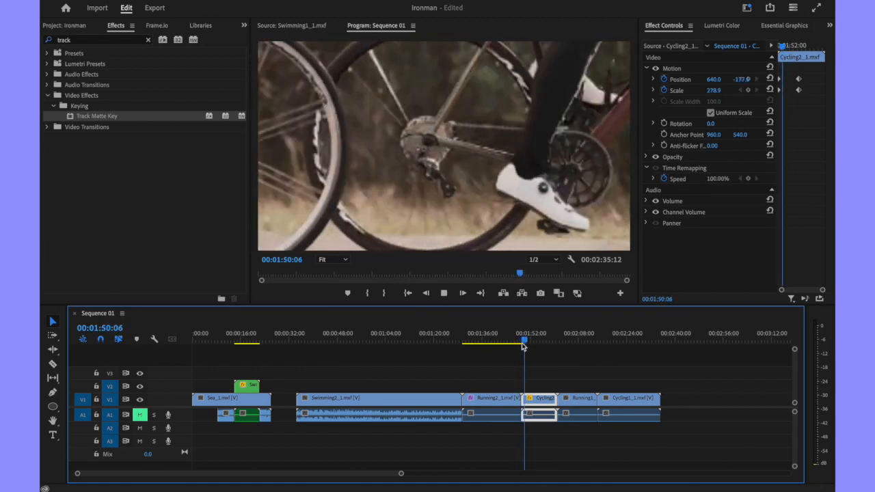
pyautogui.click(530, 340)
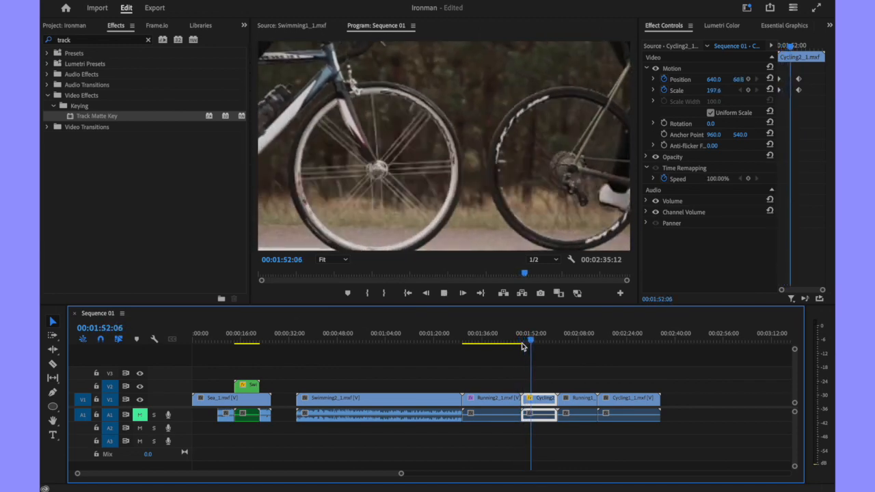
pyautogui.click(537, 339)
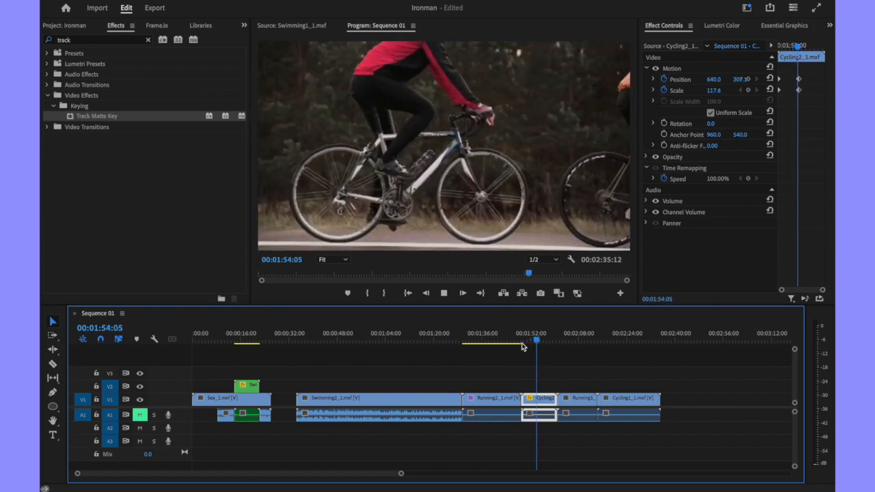